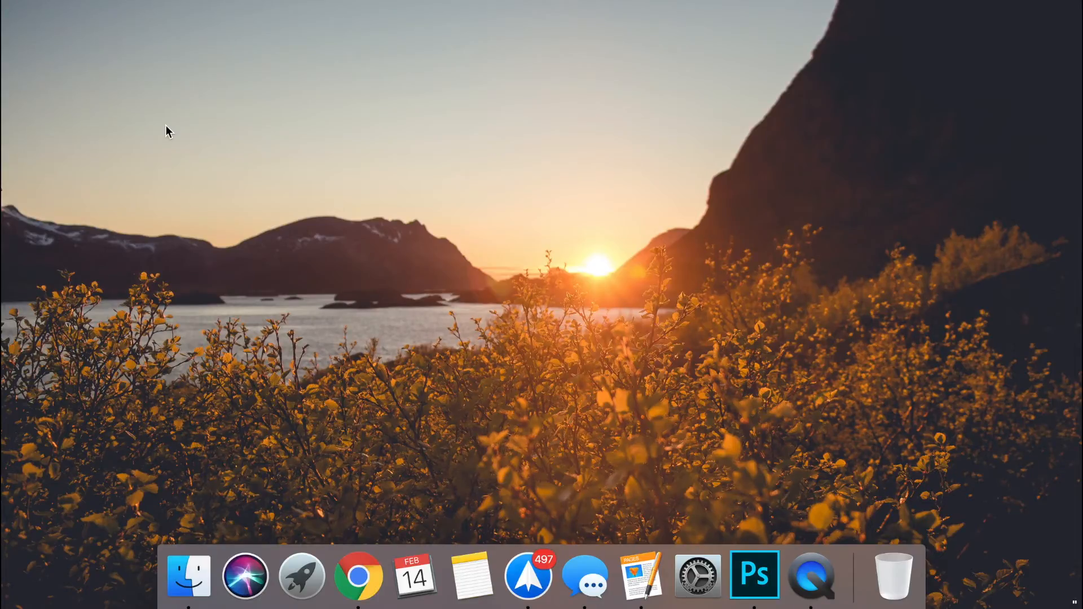
{"action": "mouse_move", "coordinate": [856, 3]}
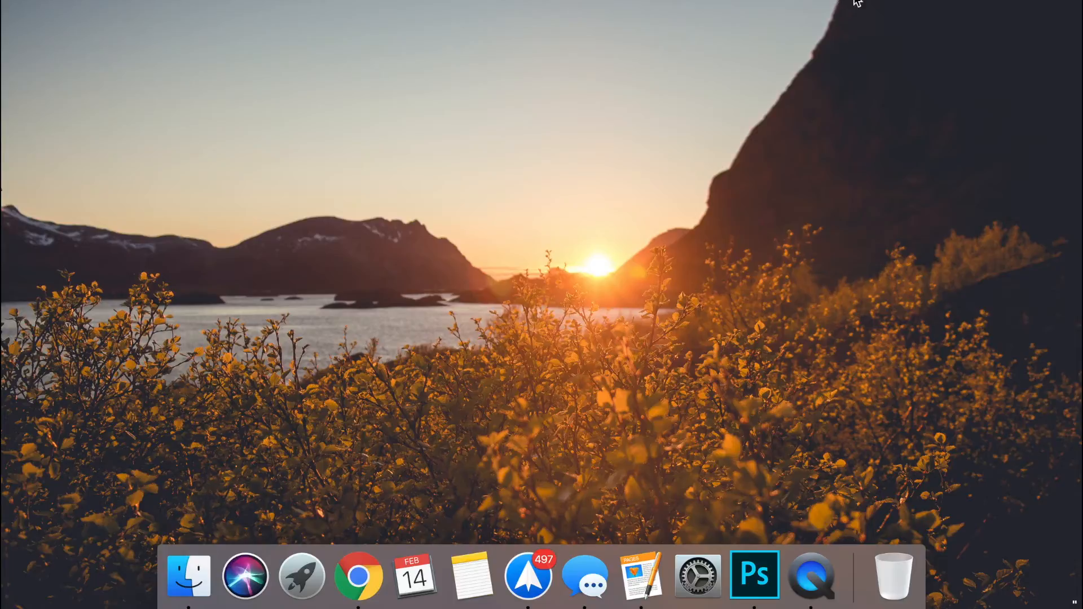
Launch Terminal from Spotlight, run 'defaults delete com.apple.dock', and enter 'killall Dock' at the prompt.
{"action": "type", "text": "termai"}
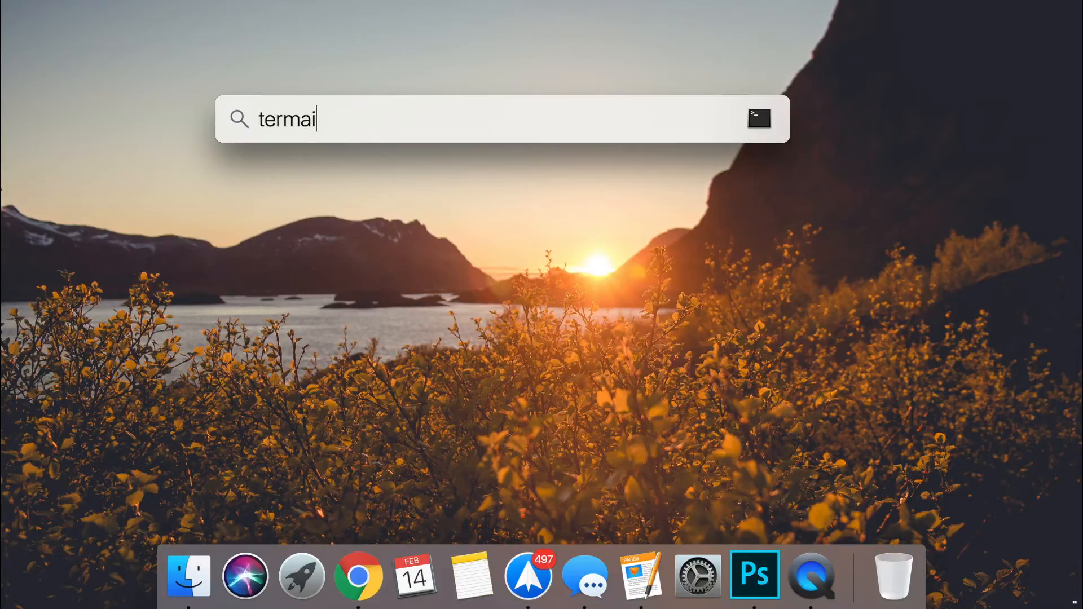
{"action": "key", "text": "Escape"}
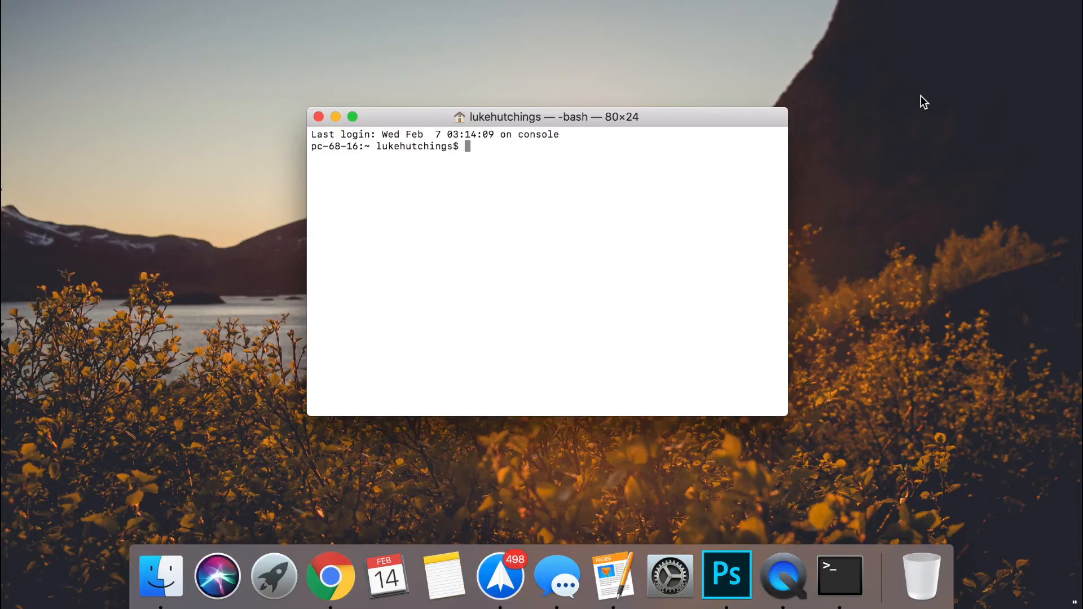
{"action": "type", "text": "killall Dock"}
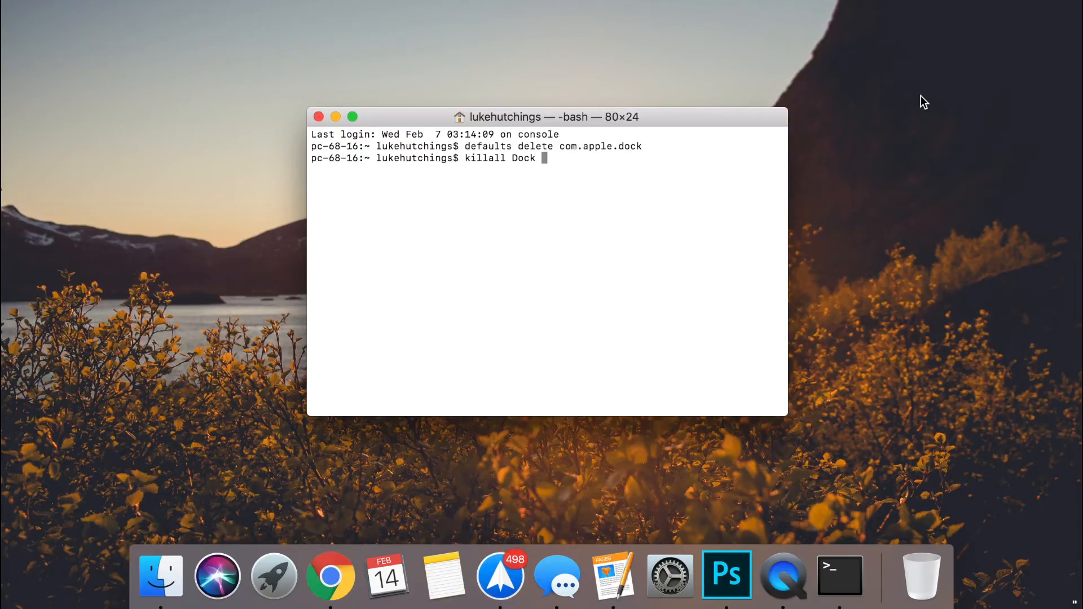